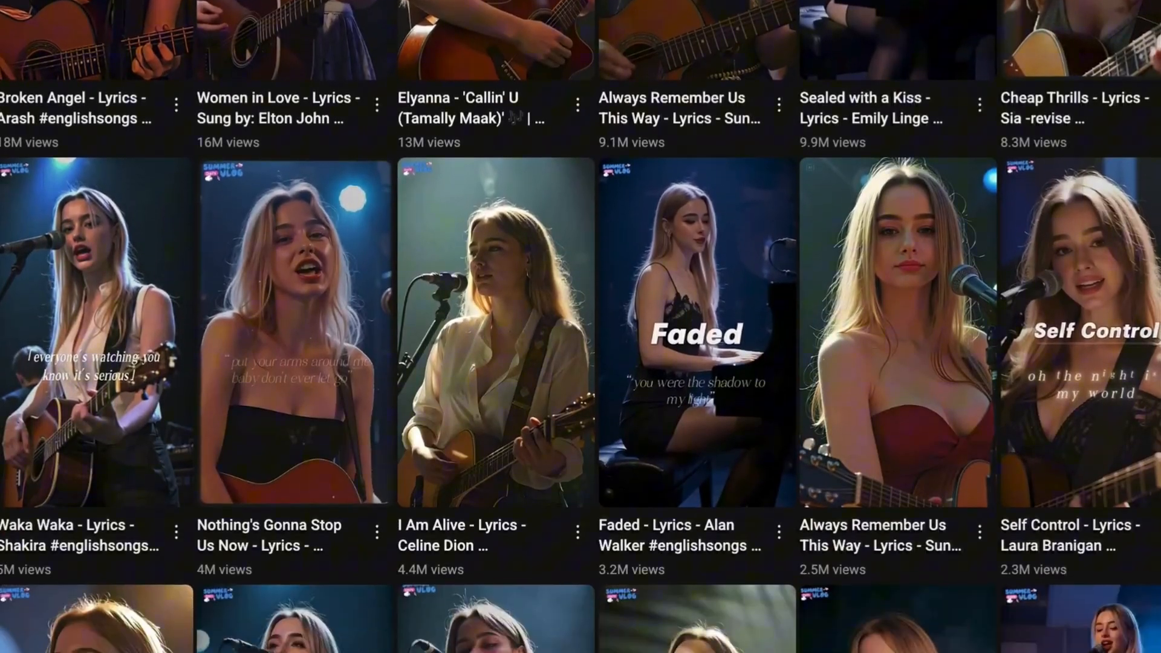
# - Ask ChatGPT to 'Please write a music lyrics about happiness, pop style'
pyautogui.scroll(-3)
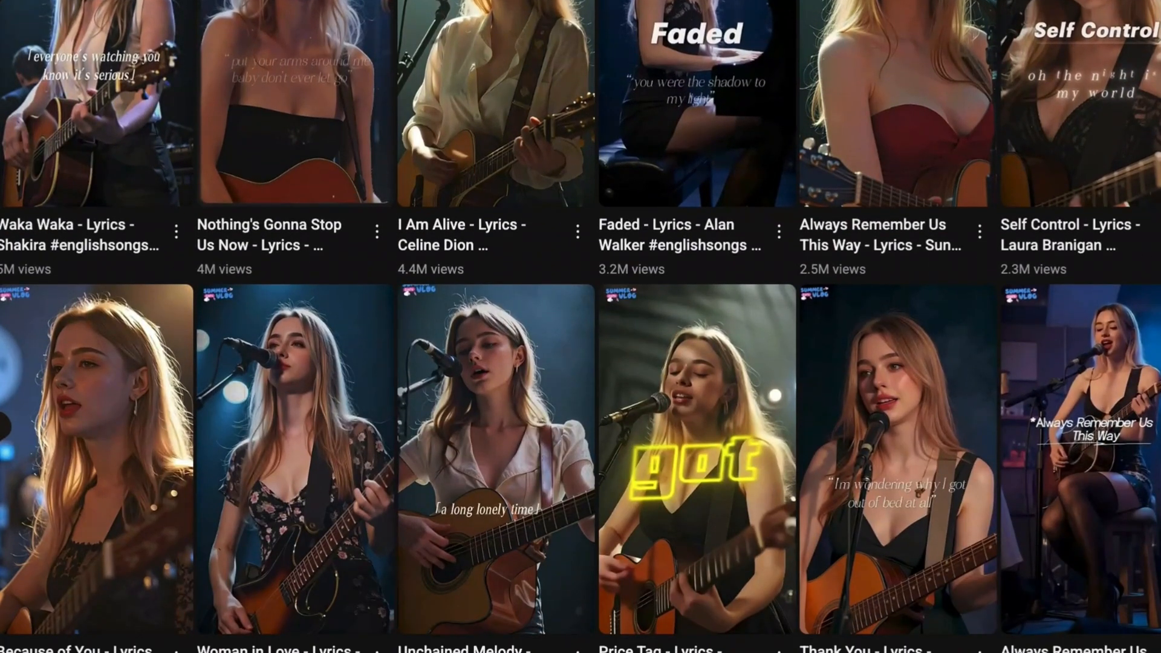
pyautogui.scroll(-3)
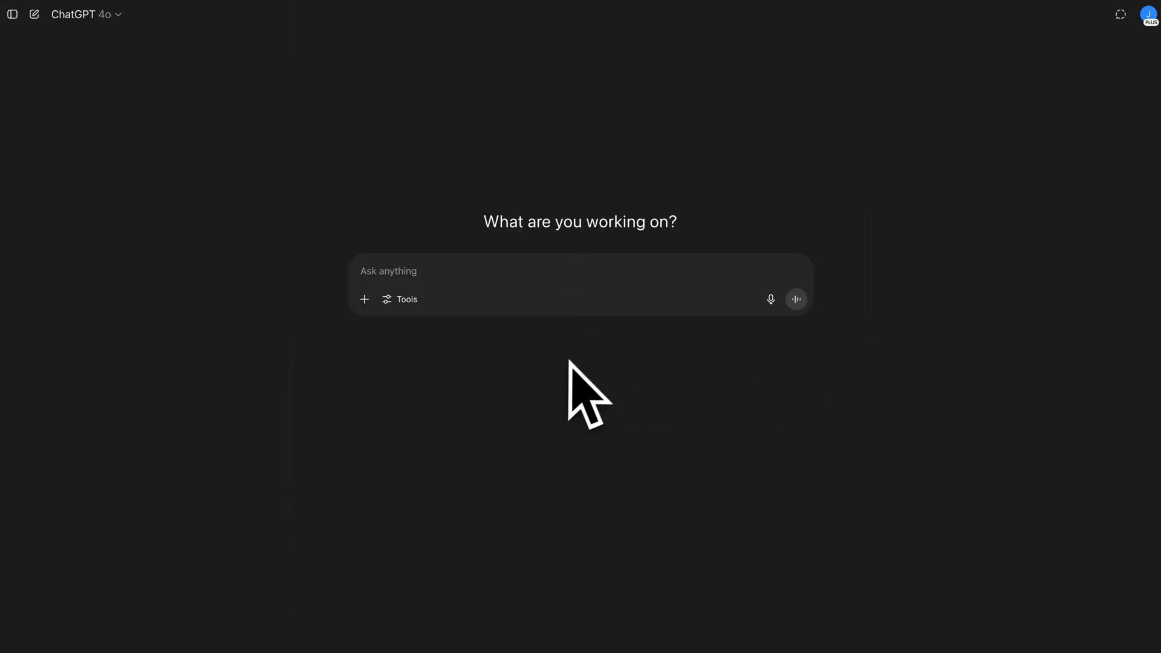
pyautogui.write('P')
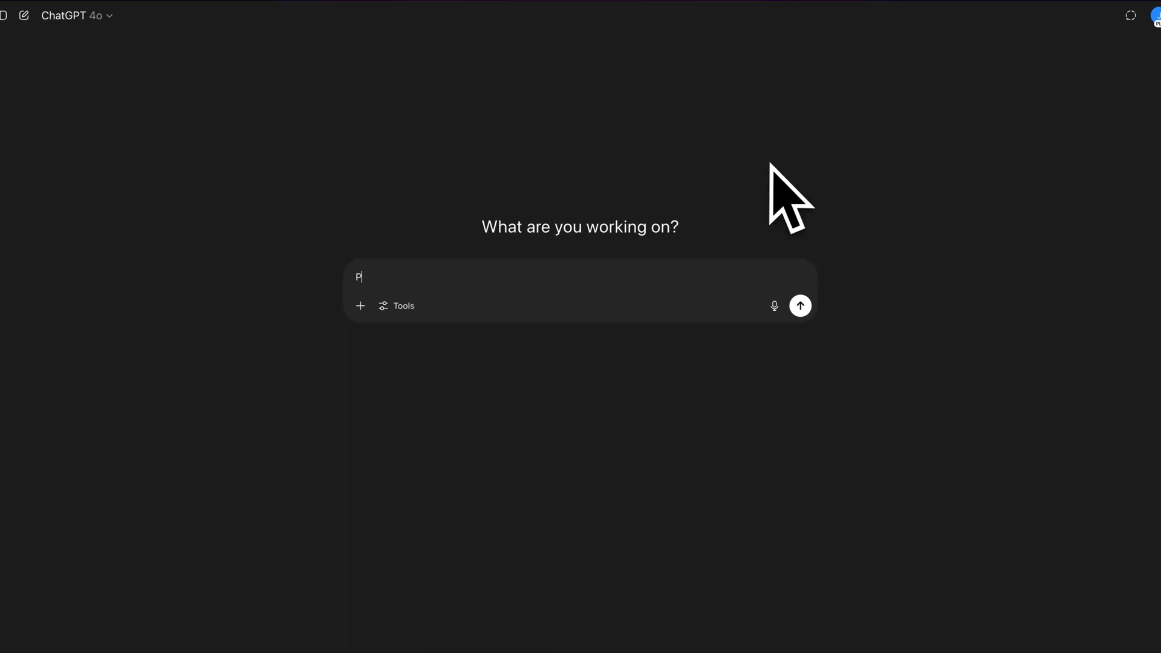
pyautogui.write('lease write a music')
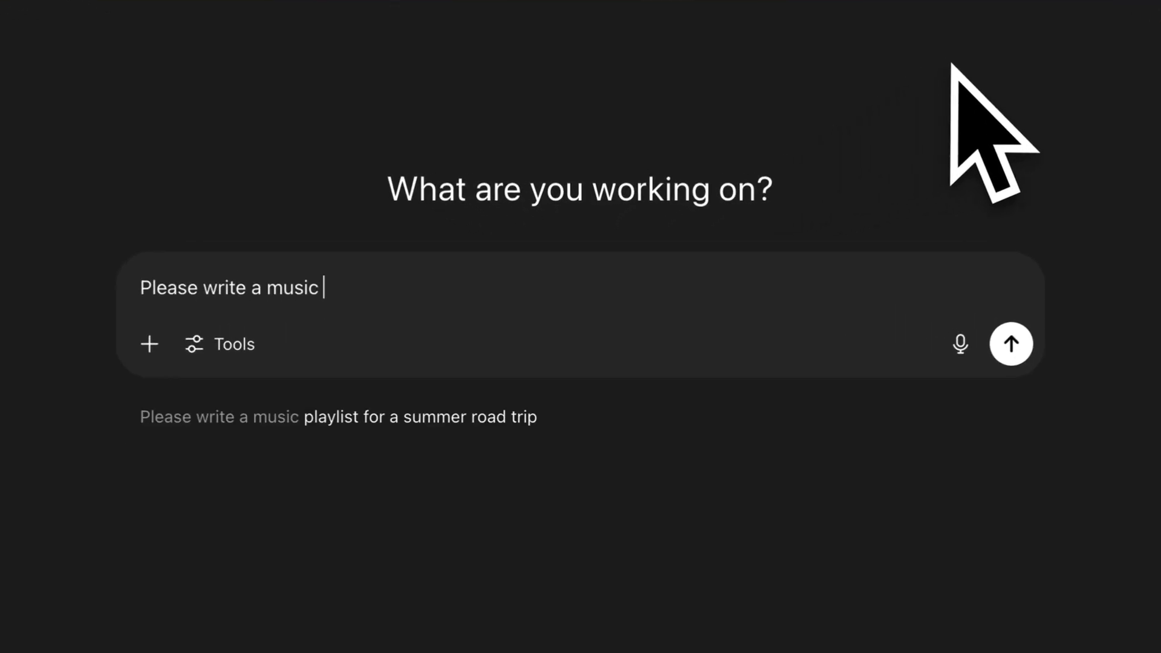
pyautogui.write('lyrics')
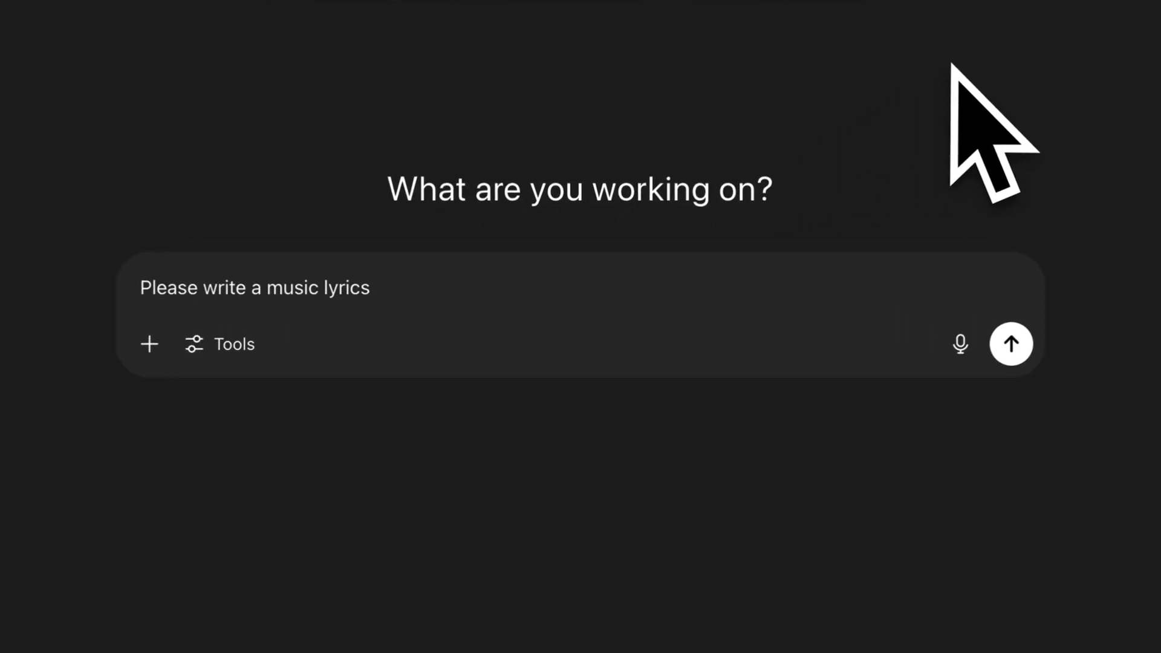
pyautogui.write('about h')
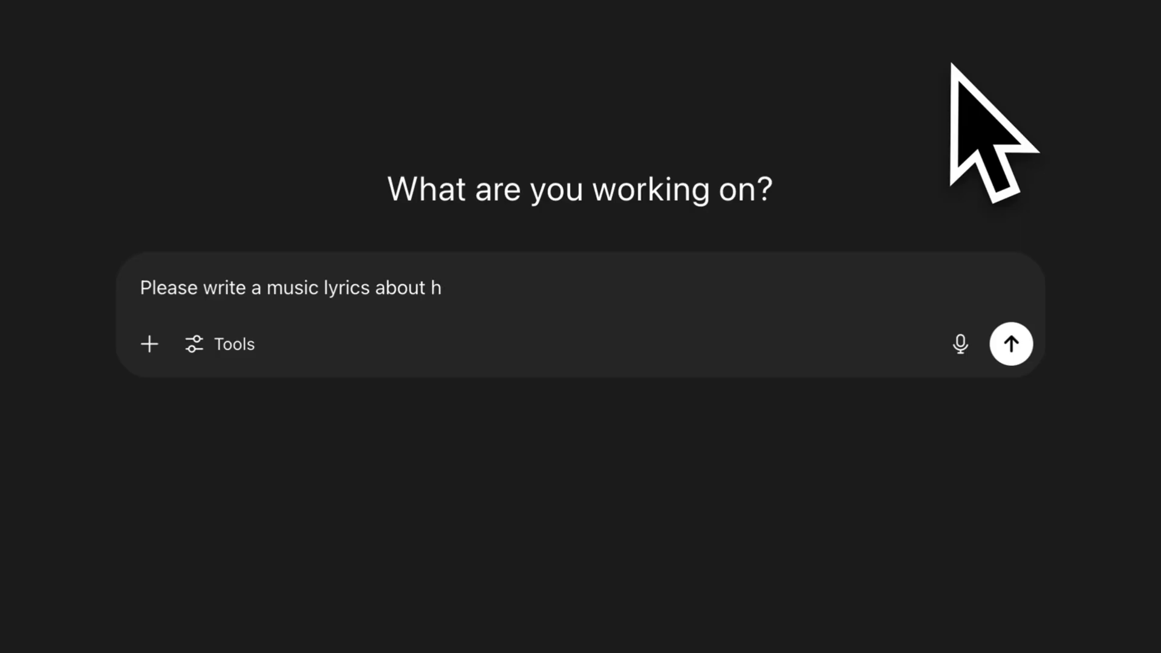
pyautogui.write('appi')
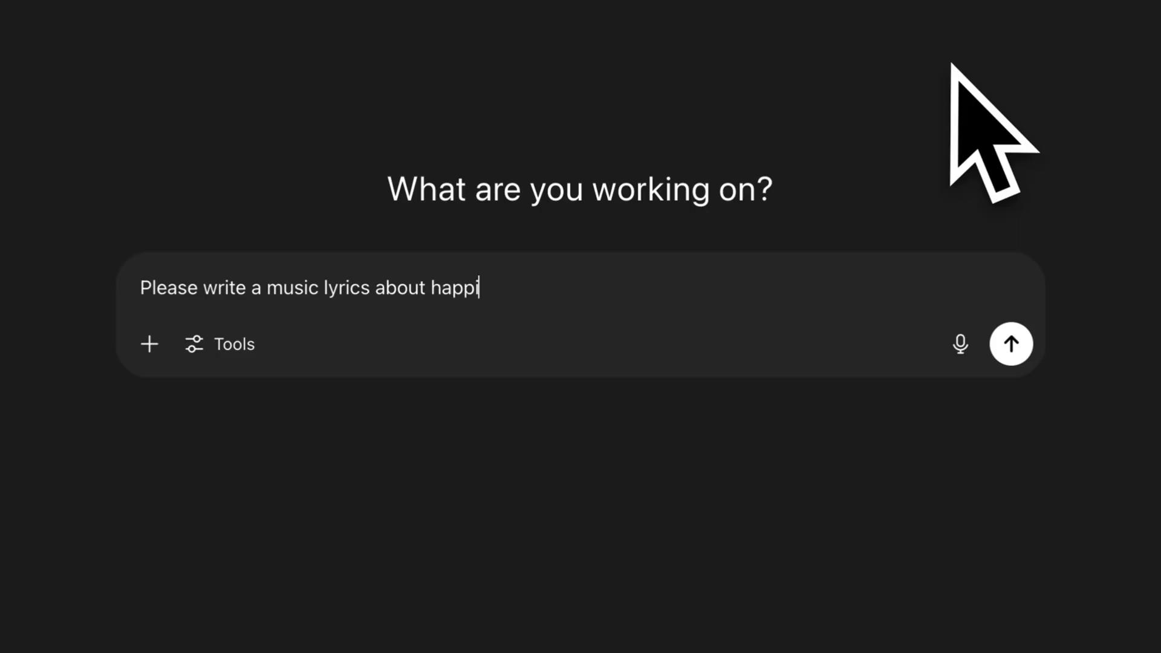
pyautogui.write('ness, pop style')
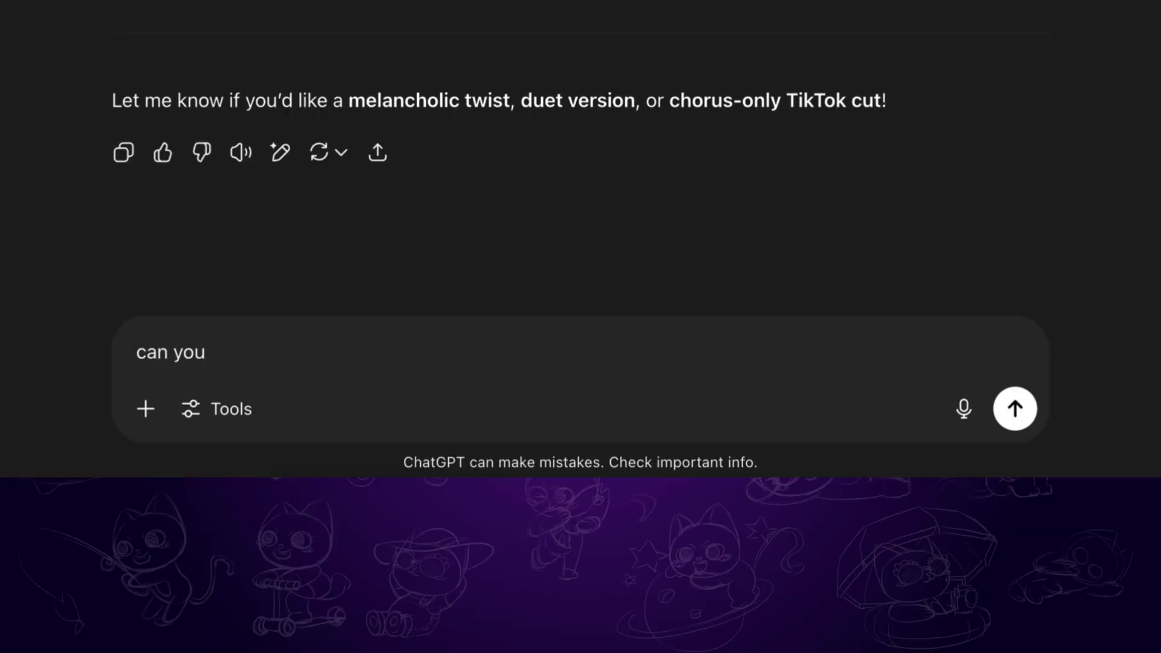
# - Send a follow-up asking ChatGPT to describe the music style
pyautogui.write('describe the music style m')
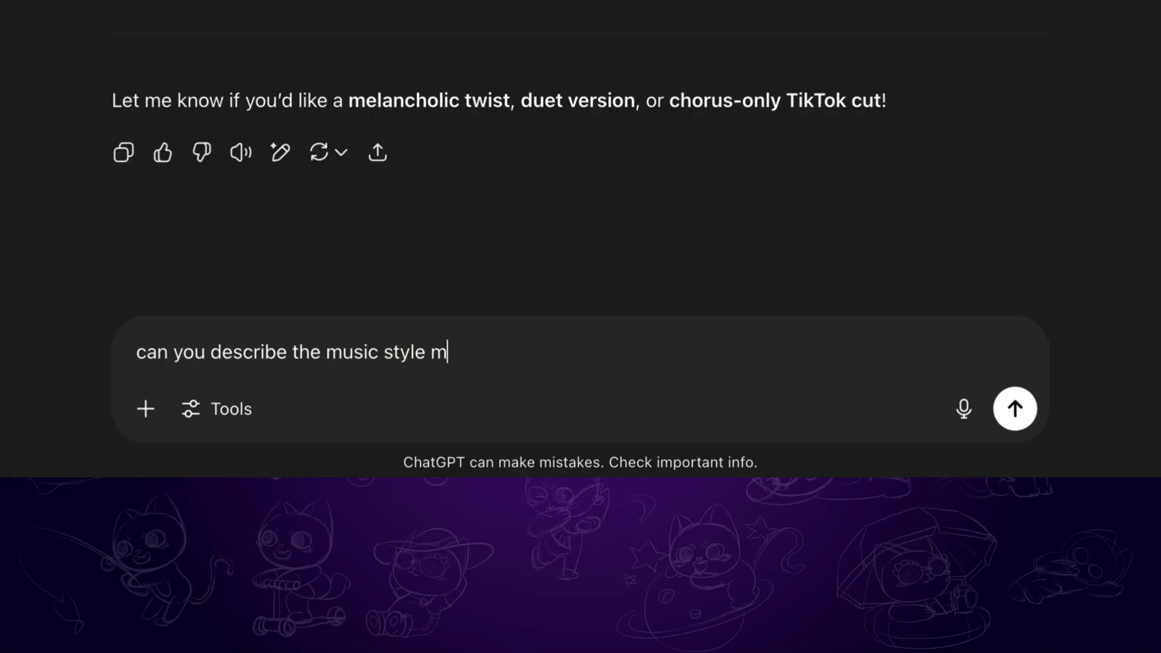
pyautogui.click(1014, 409)
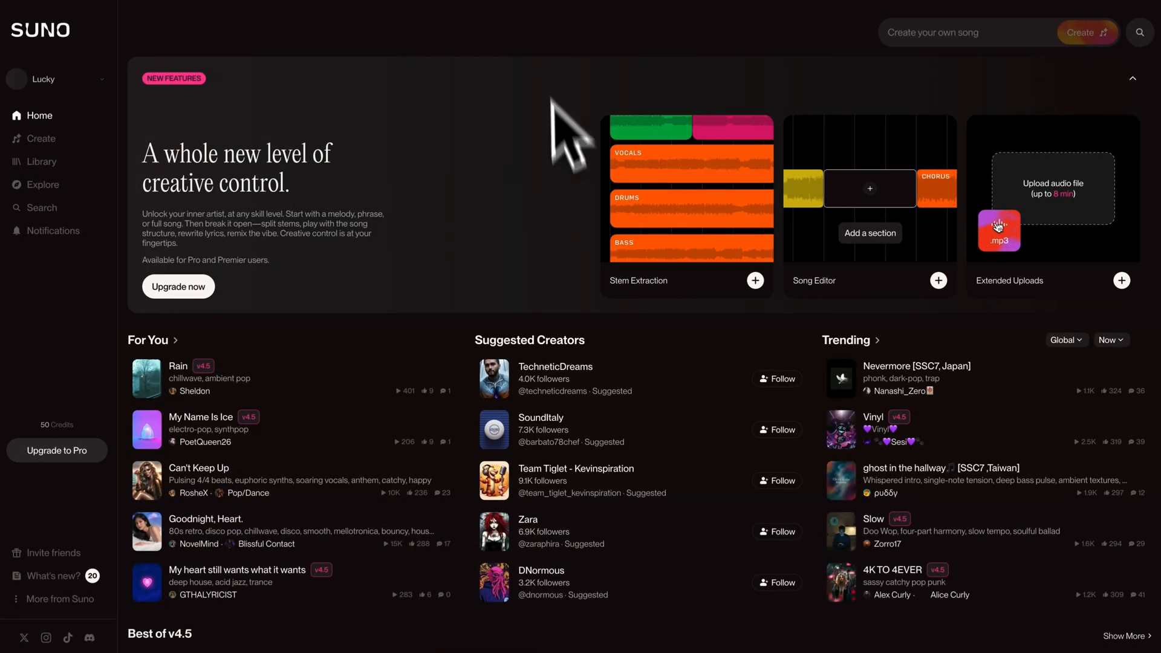
pyautogui.moveTo(564, 218)
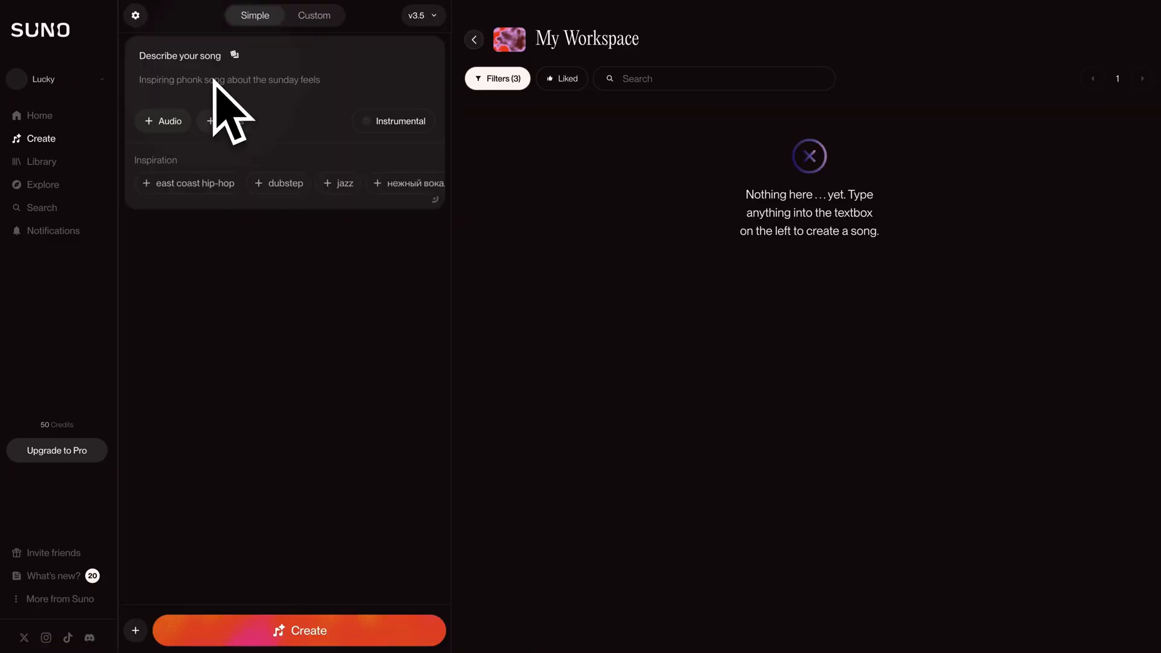
# - Create a custom Suno song with the lyrics and an upbeat, radio-friendly pop style description
pyautogui.click(313, 16)
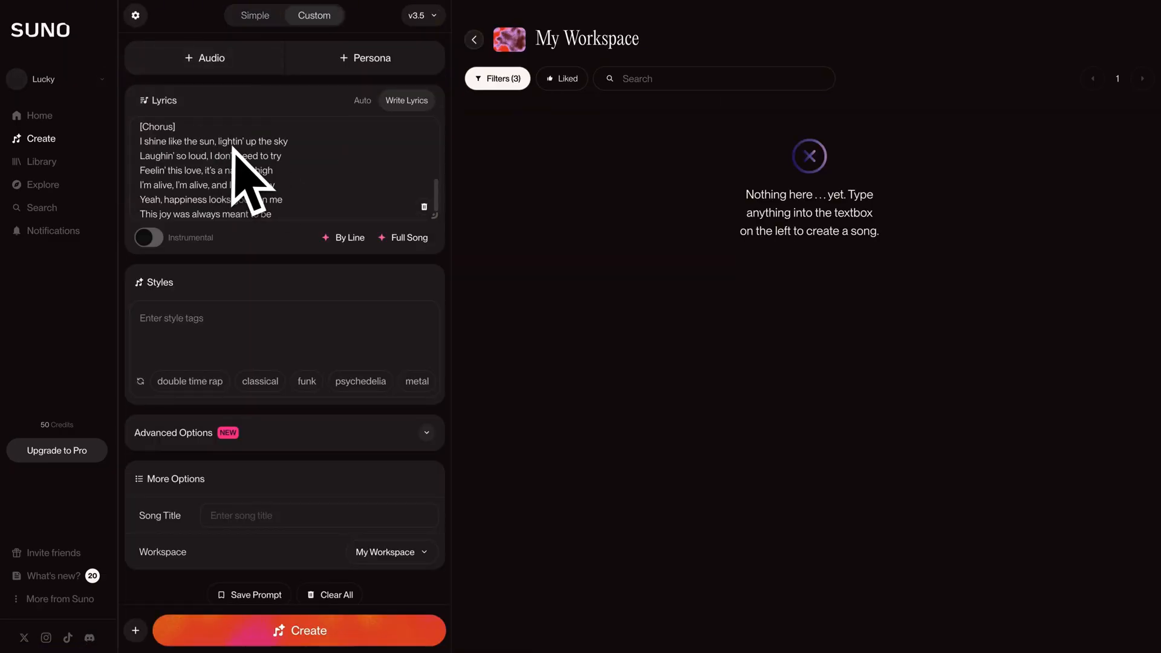
pyautogui.write('An upbeat, radio-friendly pop track with bright synths, handclap-driven percussion, layered vocal harmonies, and a feel-good tempo around 110 BPM, designed to evoke joy and empowerment.')
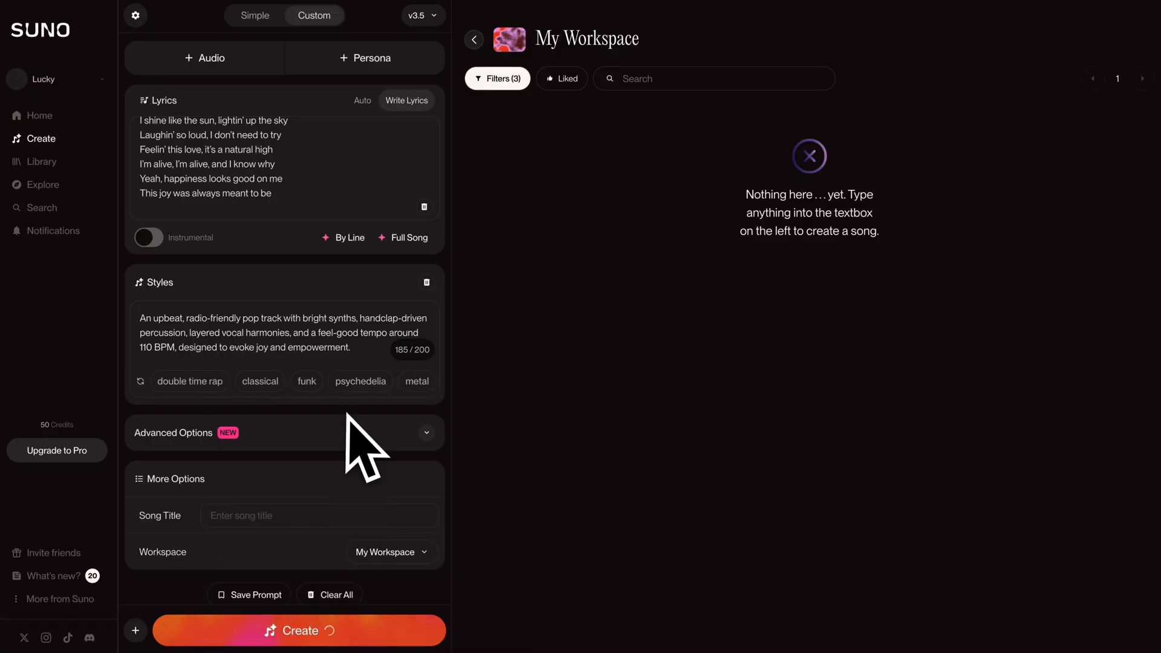
pyautogui.click(299, 631)
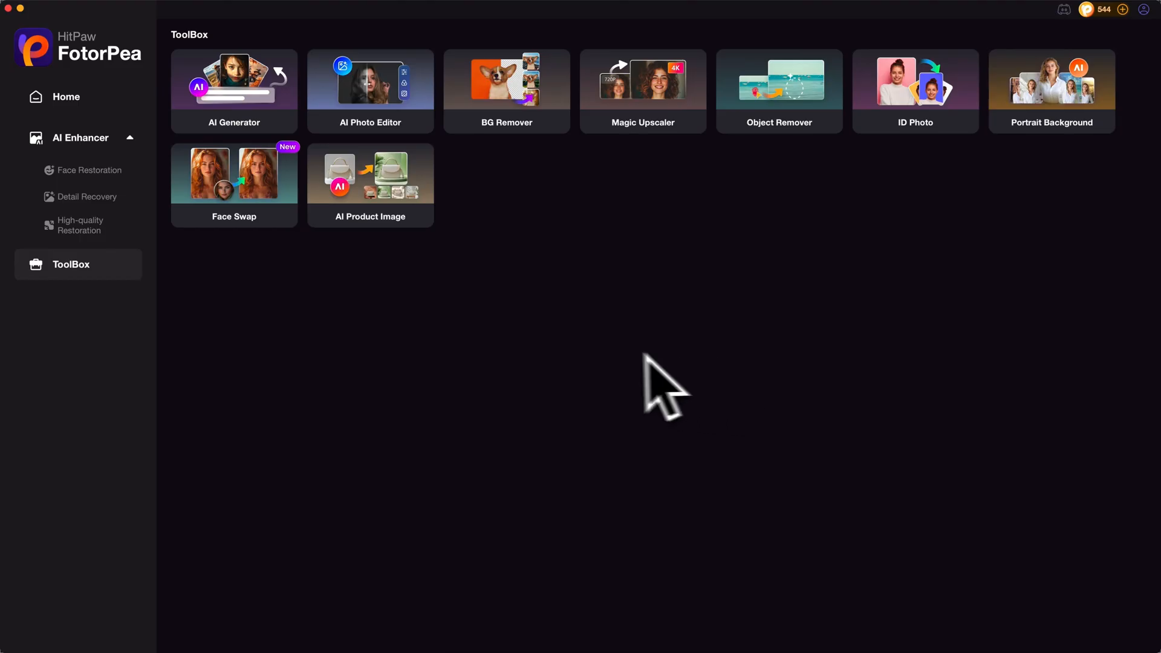
# - Generate 720*1280 images of a blonde singer playing guitar on stage via the AI Generator
pyautogui.click(65, 97)
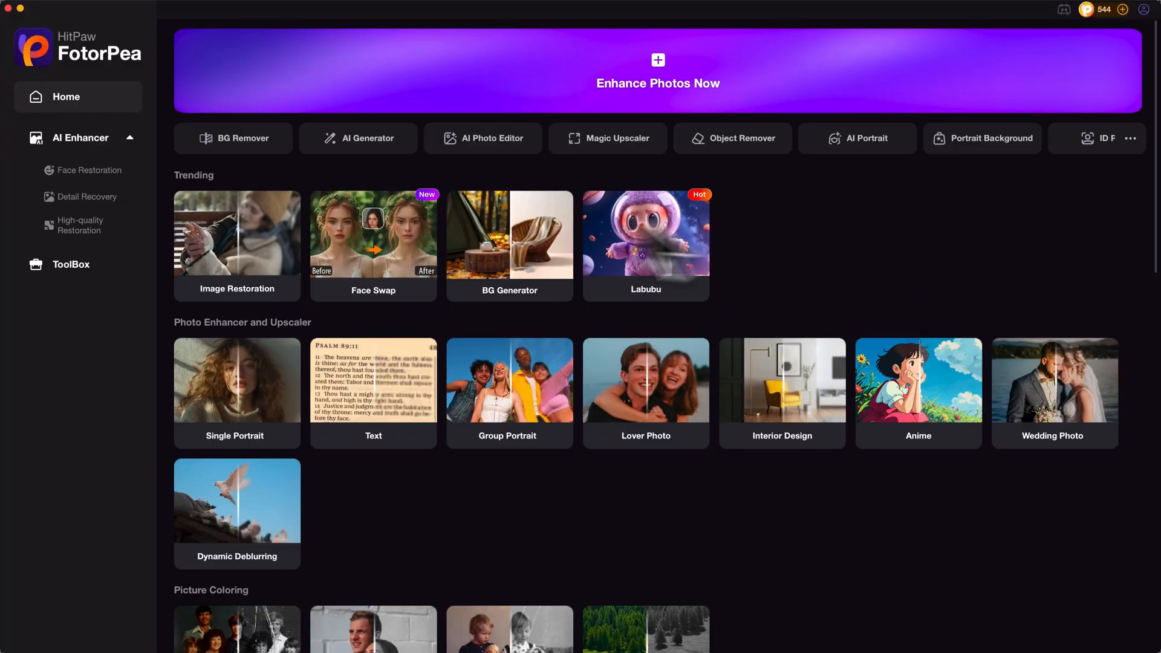
pyautogui.click(70, 263)
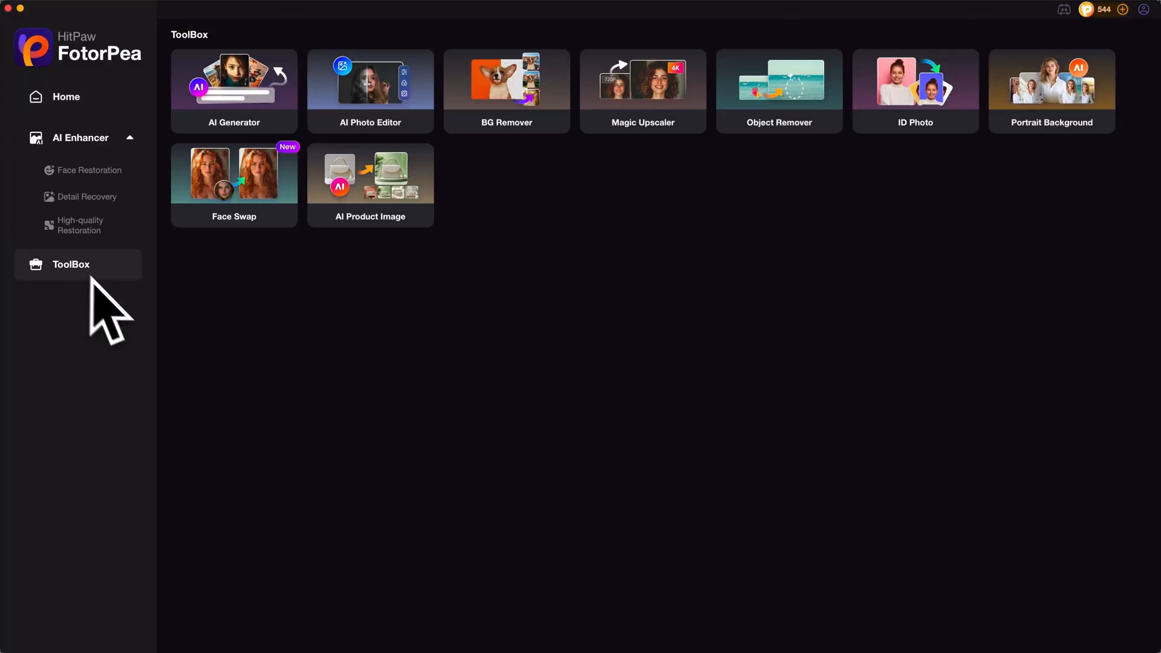
pyautogui.click(234, 91)
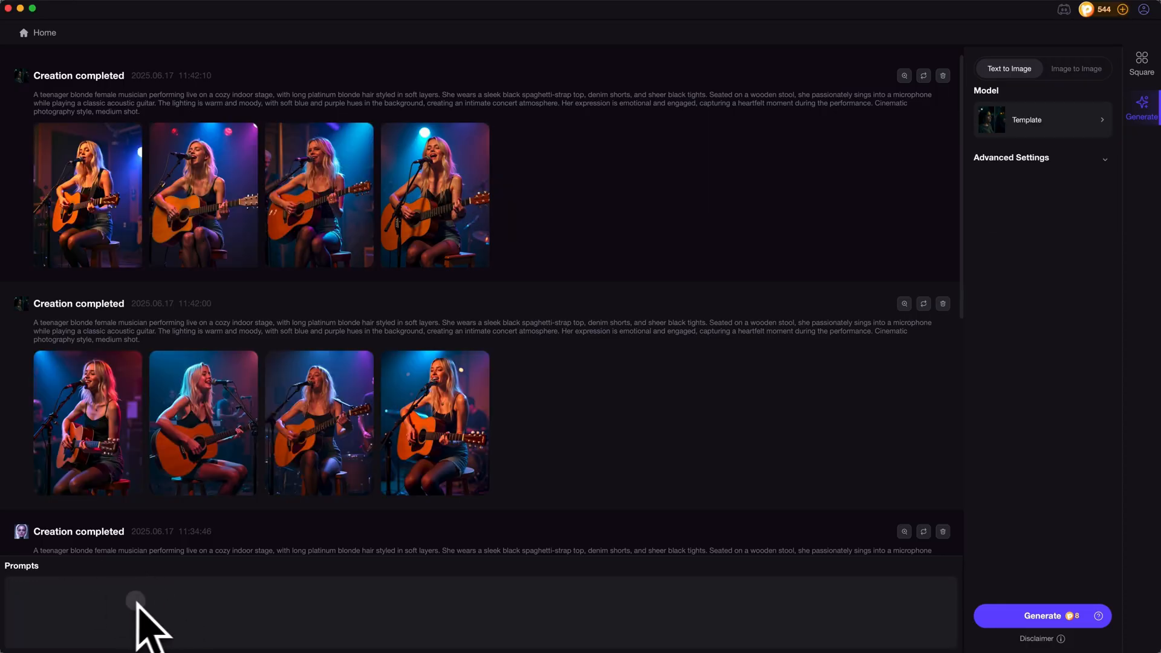
pyautogui.moveTo(121, 628)
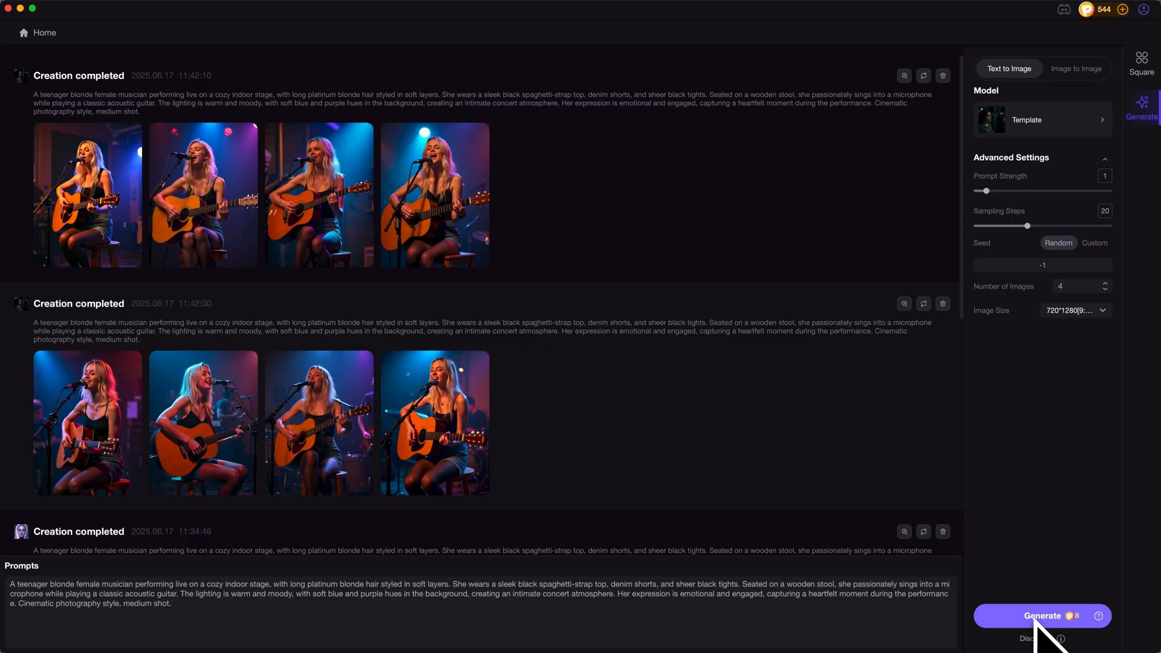
pyautogui.click(1043, 616)
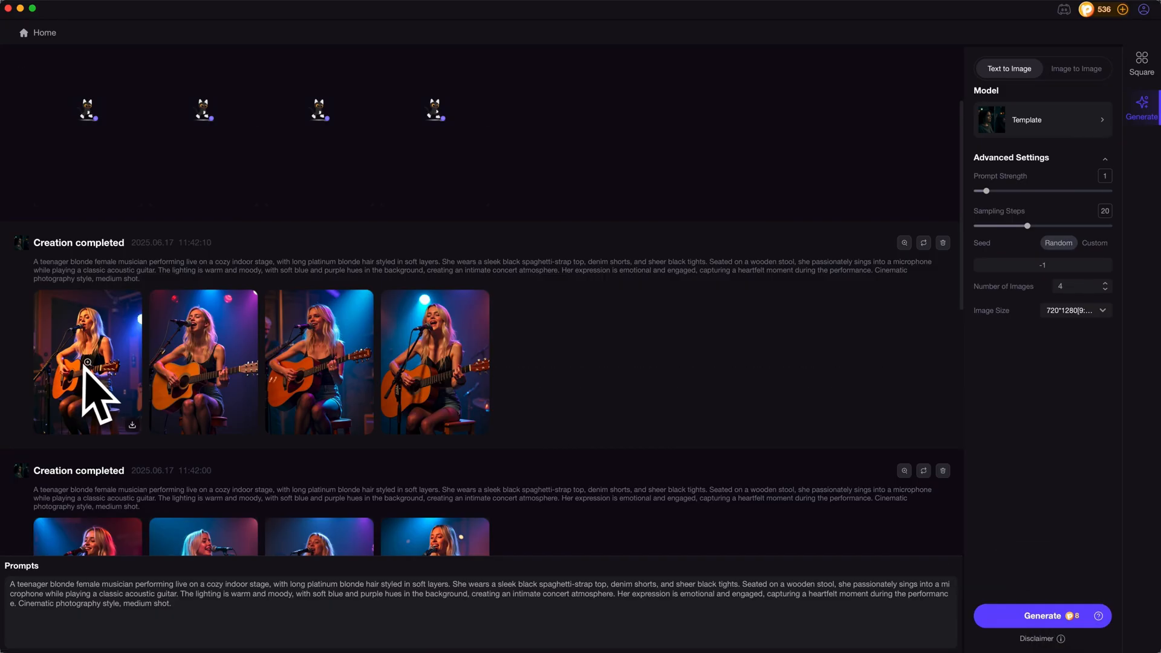
# - Preview the generated singer images and both result sets, then return to Home
pyautogui.click(87, 363)
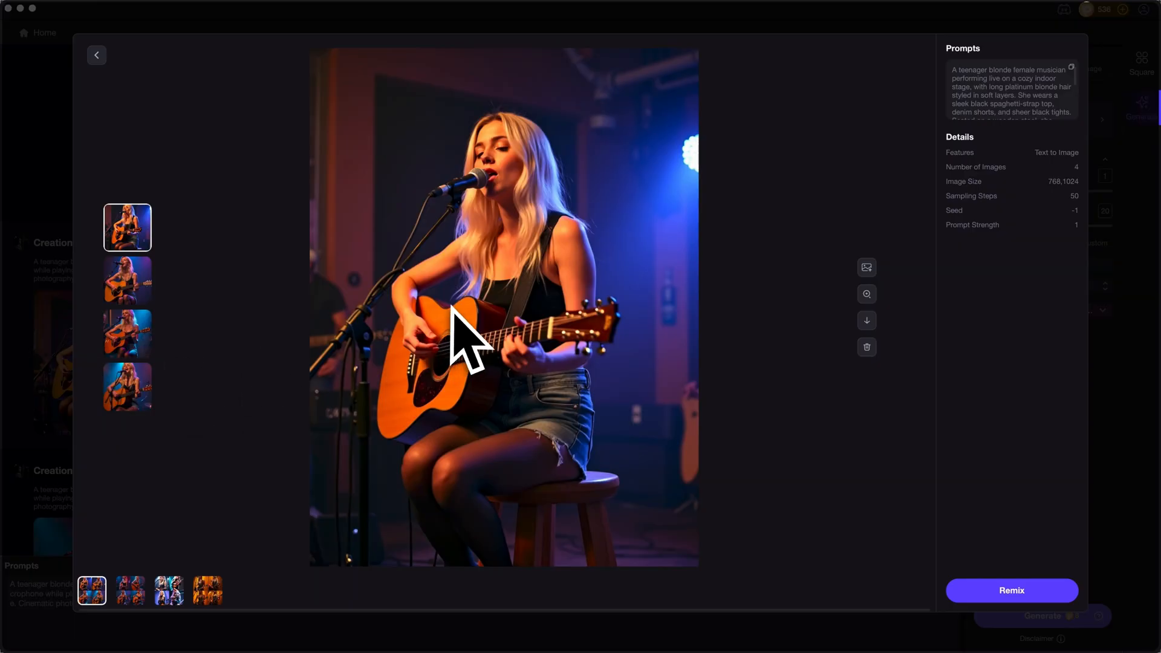
pyautogui.click(127, 281)
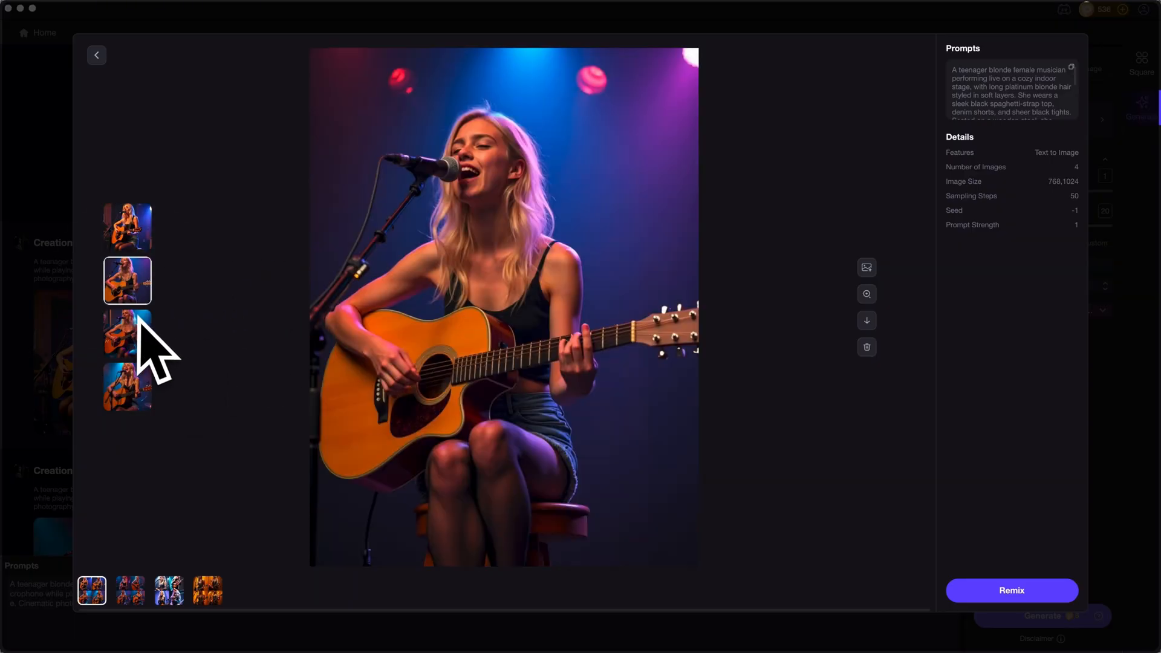
pyautogui.click(127, 332)
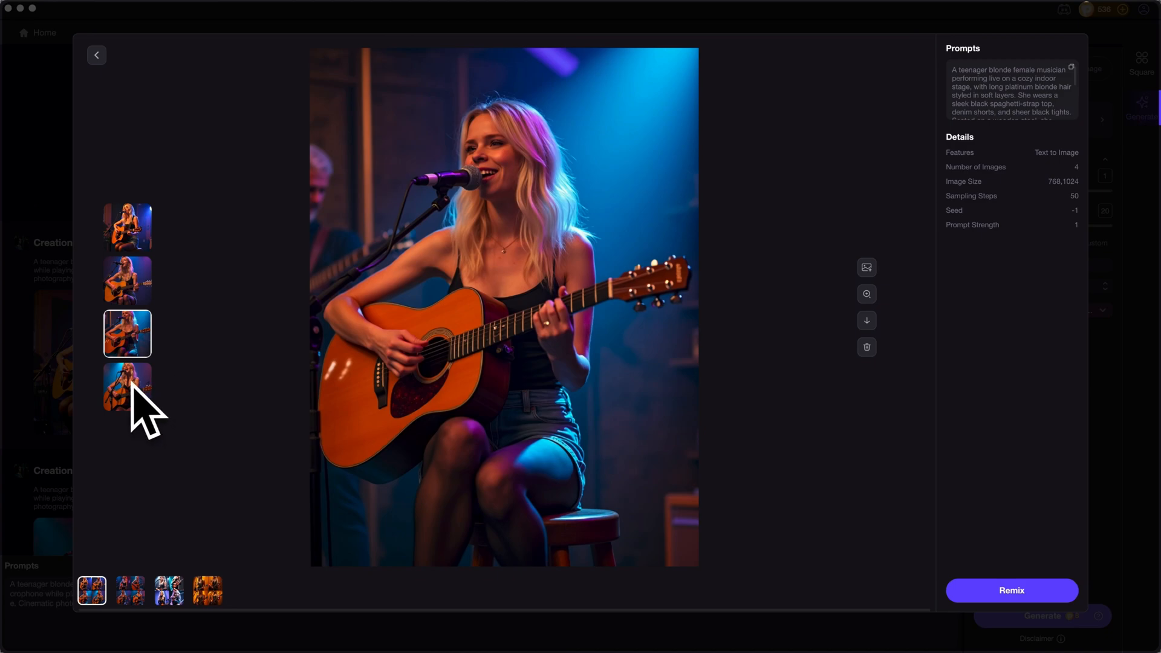
pyautogui.click(129, 590)
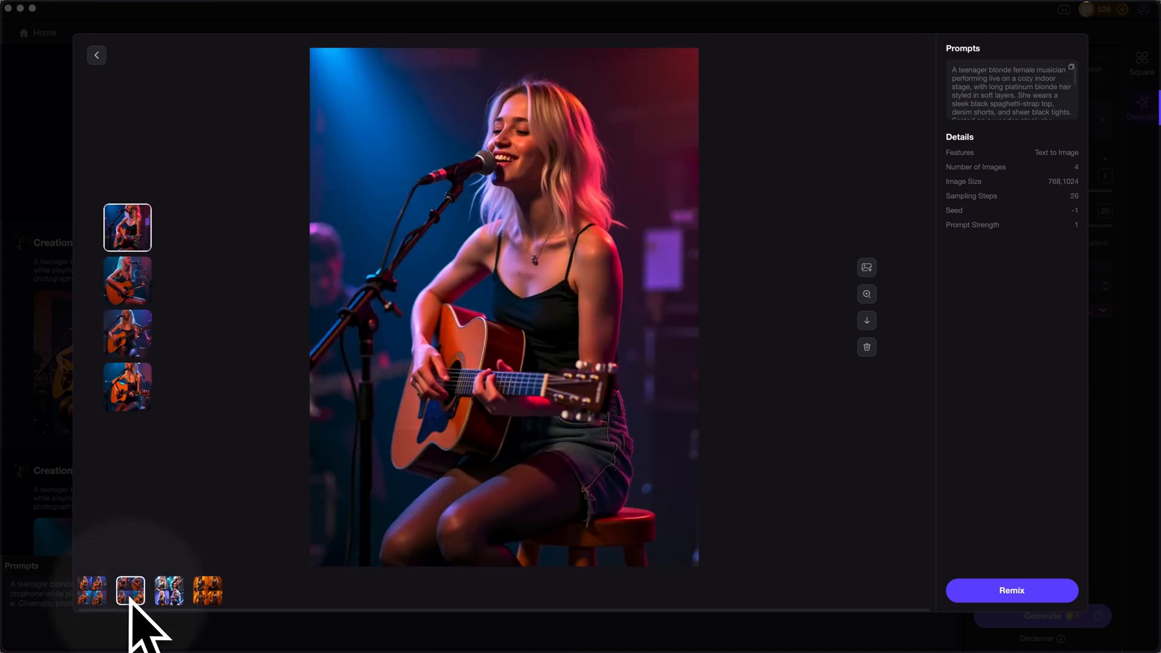
pyautogui.click(97, 55)
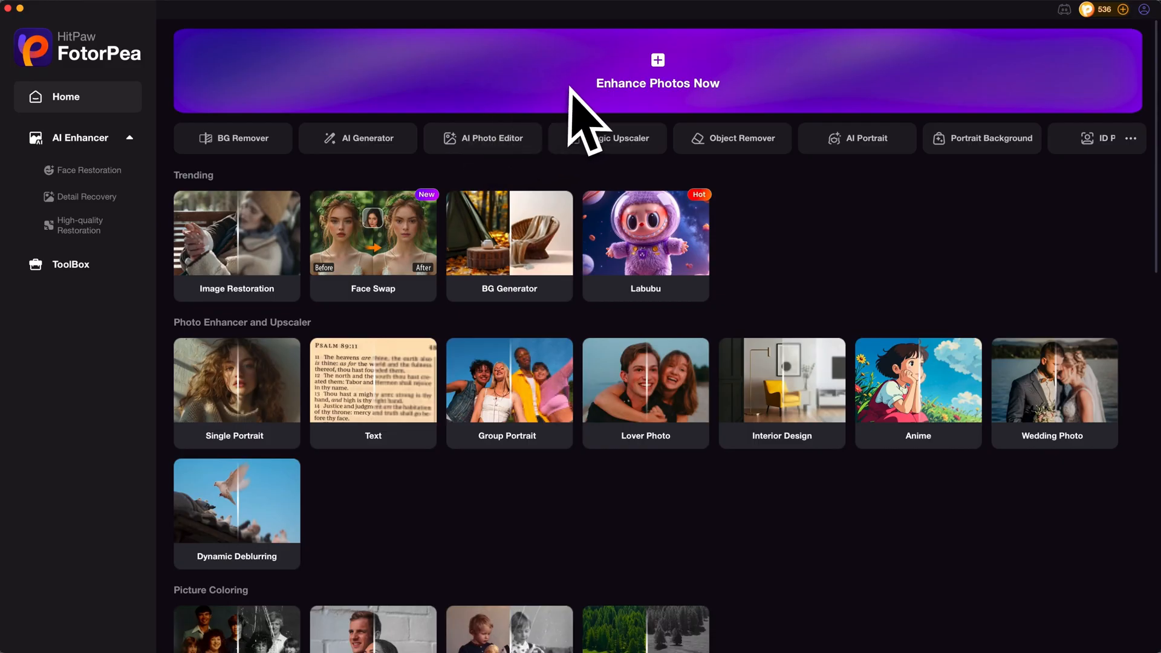
pyautogui.click(658, 66)
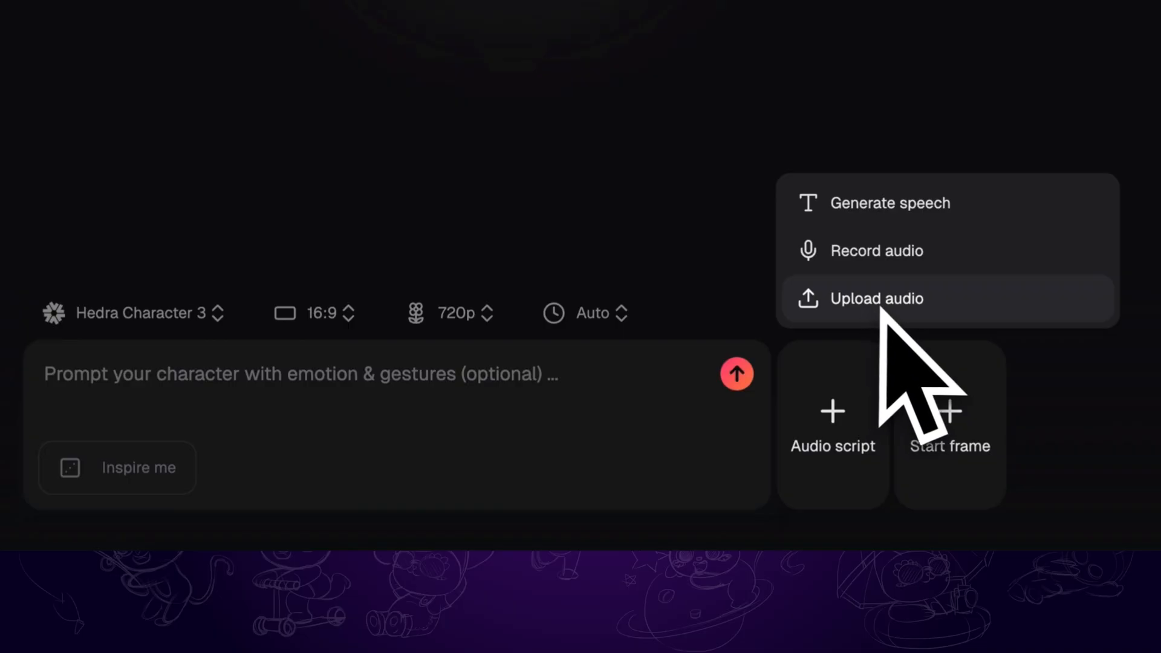
# - Upload the song audio trimmed to 20 seconds and add the singer image as start frame
pyautogui.click(876, 299)
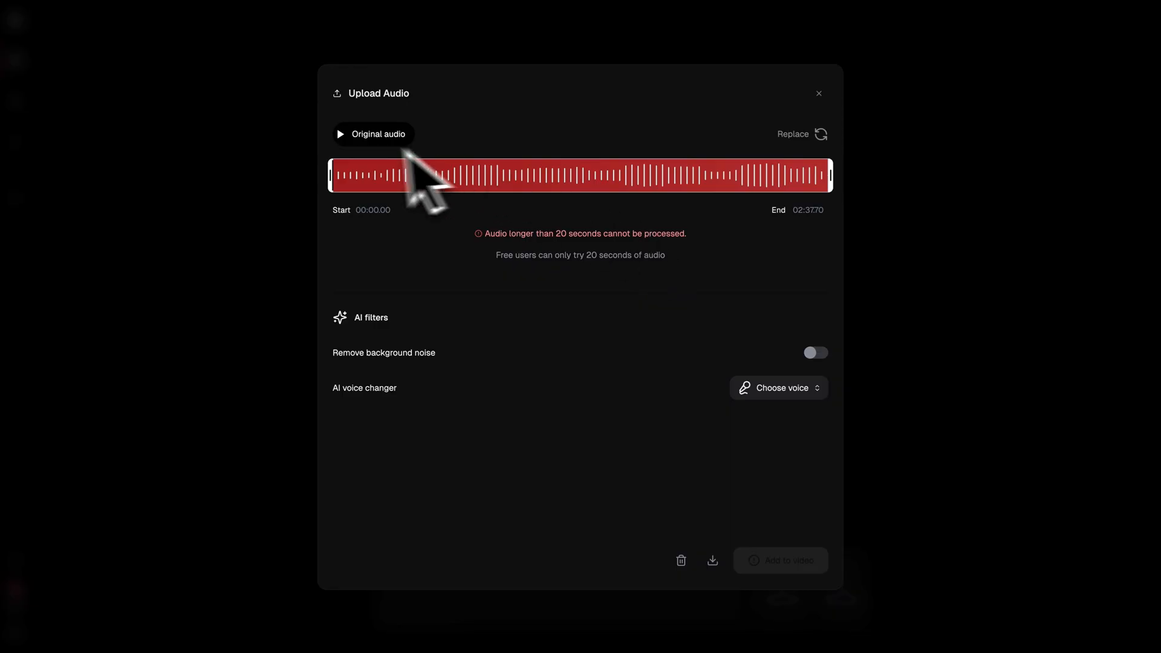
pyautogui.moveTo(334, 176); pyautogui.dragTo(425, 176)
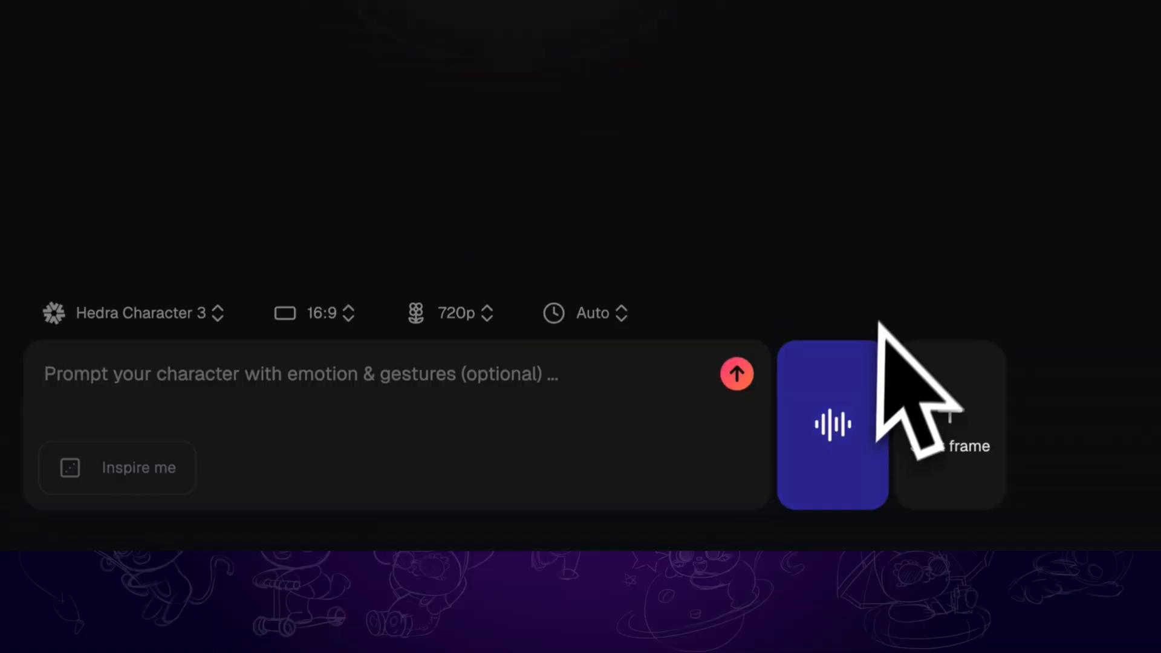
pyautogui.click(951, 430)
pyautogui.write('character singing')
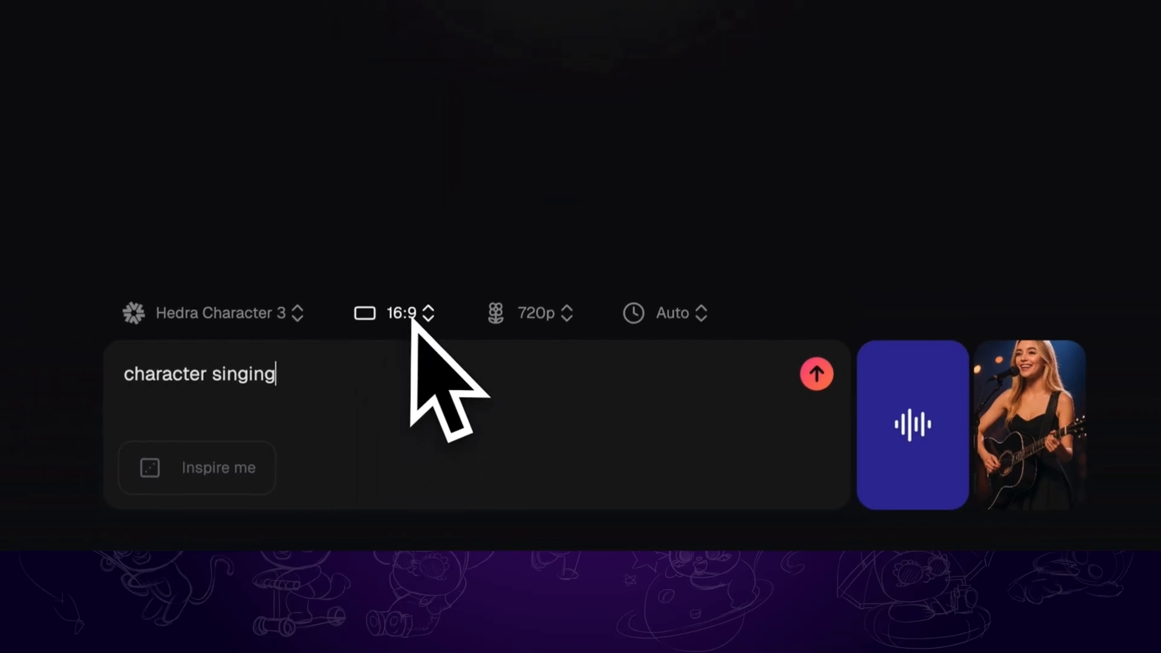
# - Set the aspect ratio to 9:16, generate the singing video and play it
pyautogui.click(401, 313)
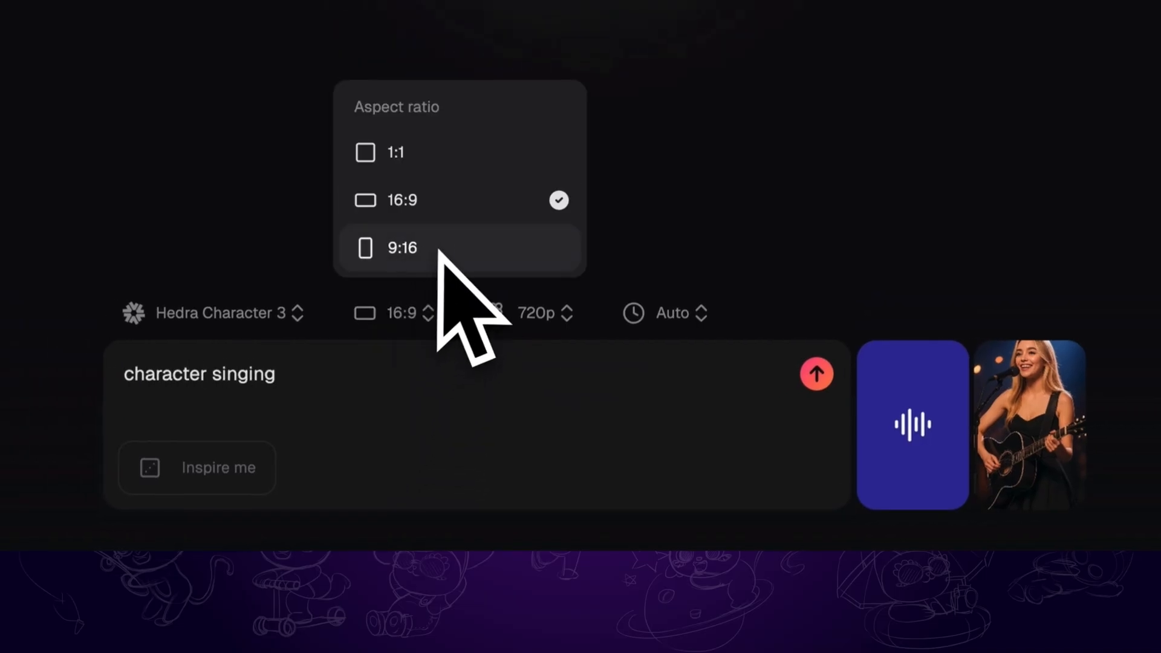
pyautogui.click(401, 247)
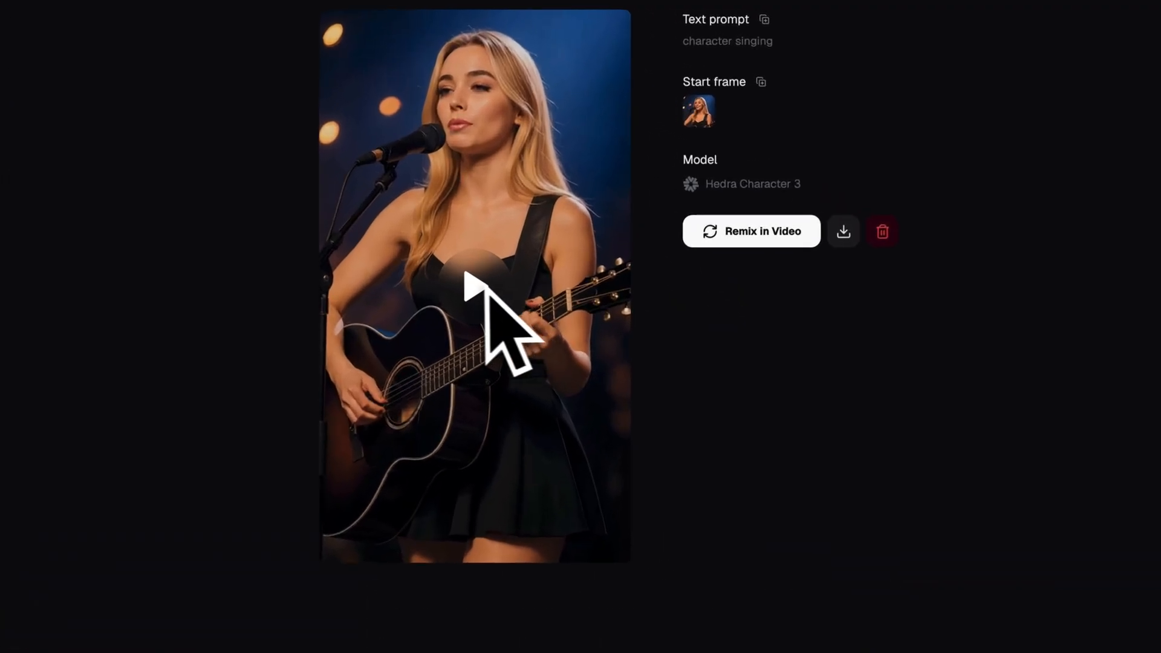
pyautogui.click(473, 286)
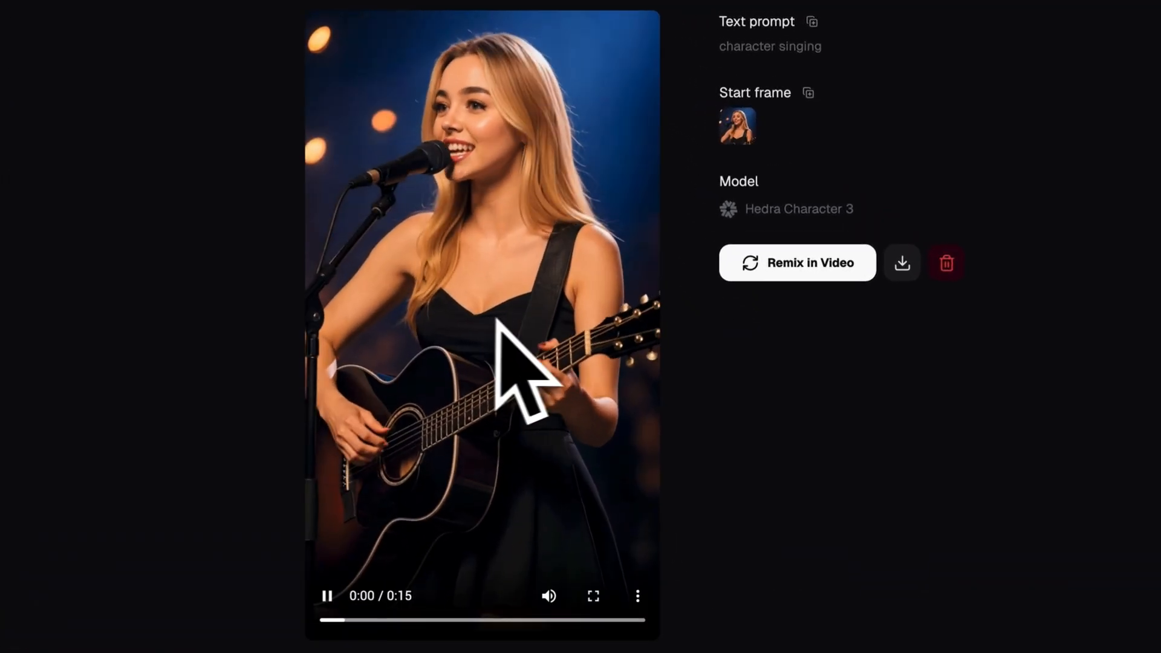